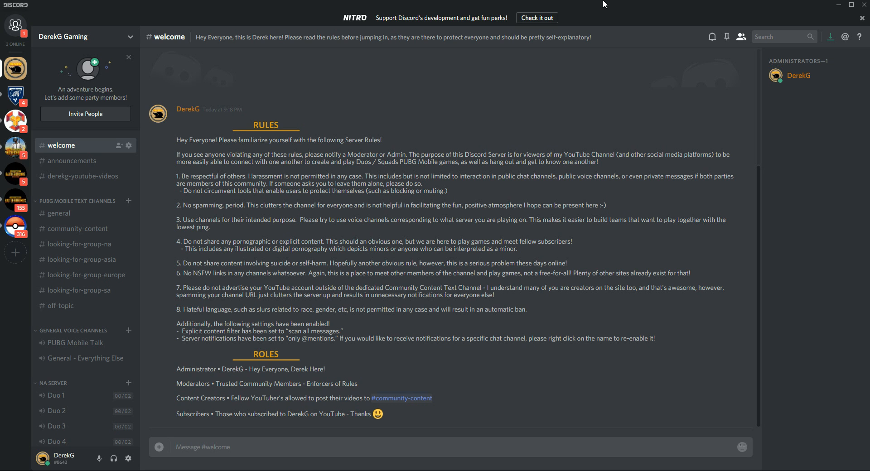
{"action": "mouse_move", "coordinate": [76, 163]}
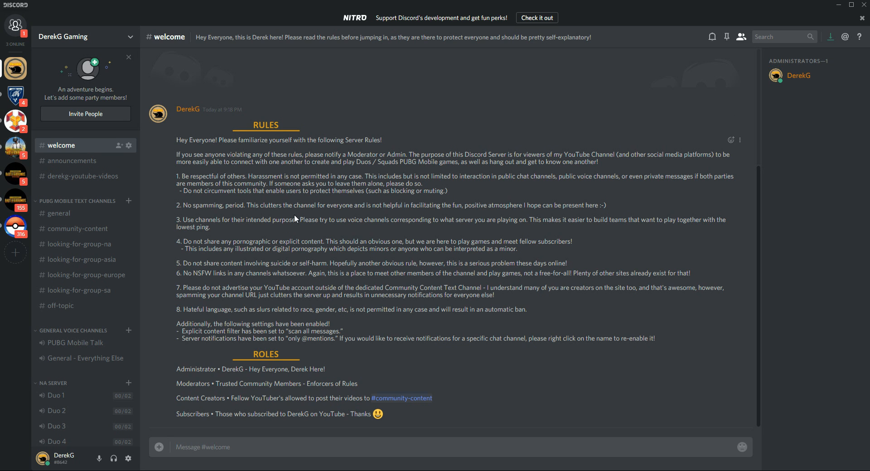
{"action": "mouse_move", "coordinate": [304, 230]}
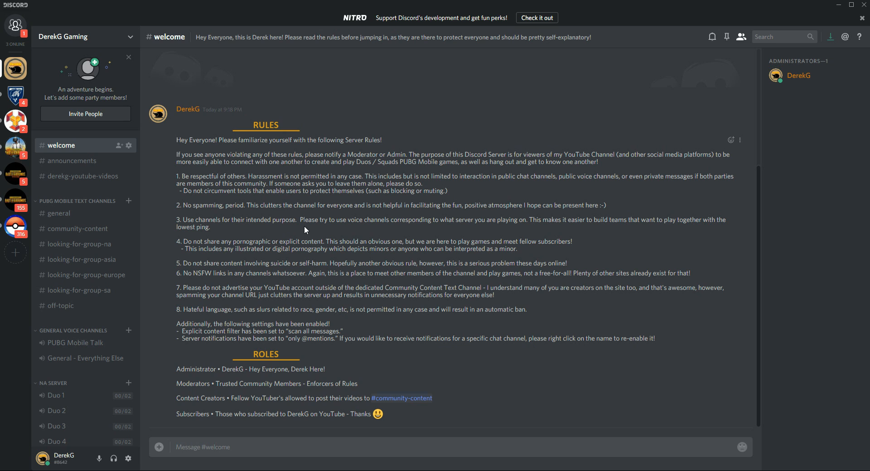
{"action": "mouse_move", "coordinate": [187, 411]}
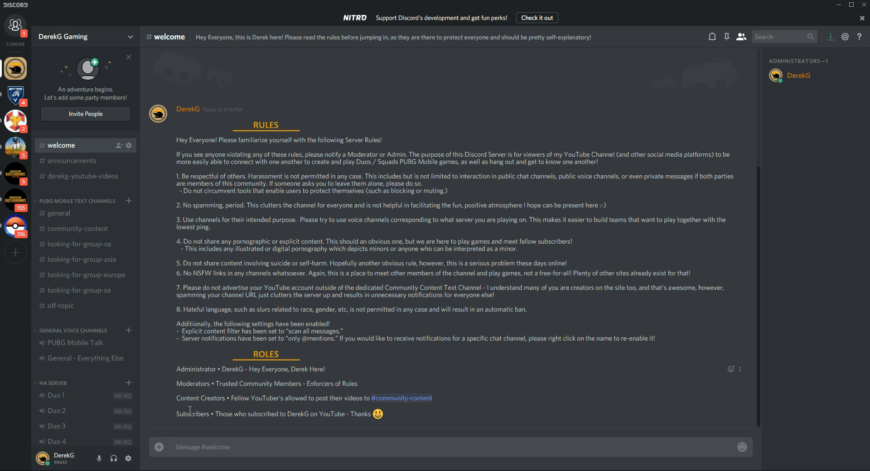
{"action": "mouse_move", "coordinate": [94, 327]}
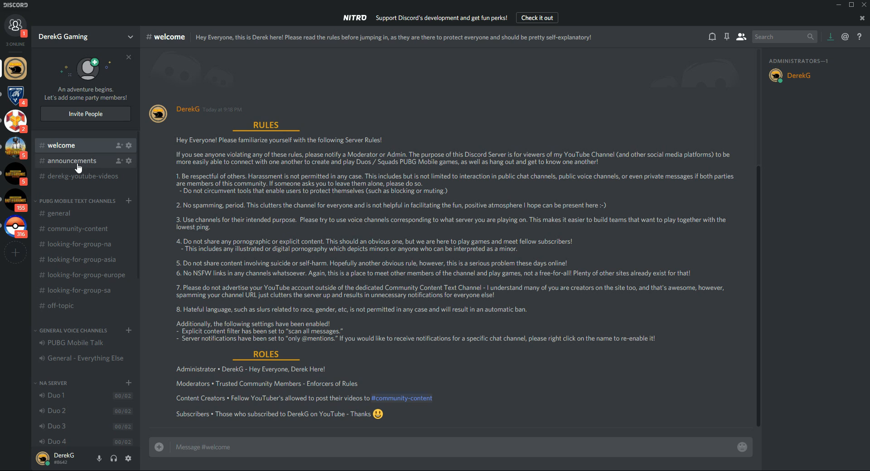
Show the empty #announcements channel of the DerekG Gaming server
{"action": "left_click", "coordinate": [71, 161]}
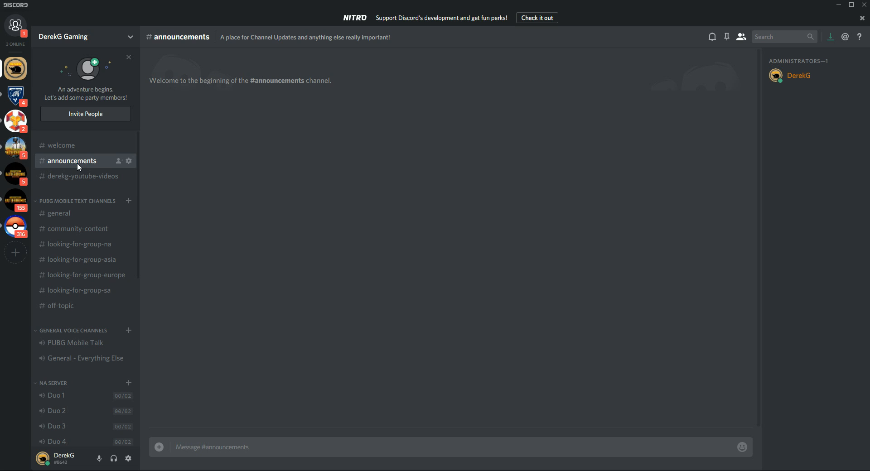
{"action": "mouse_move", "coordinate": [84, 176]}
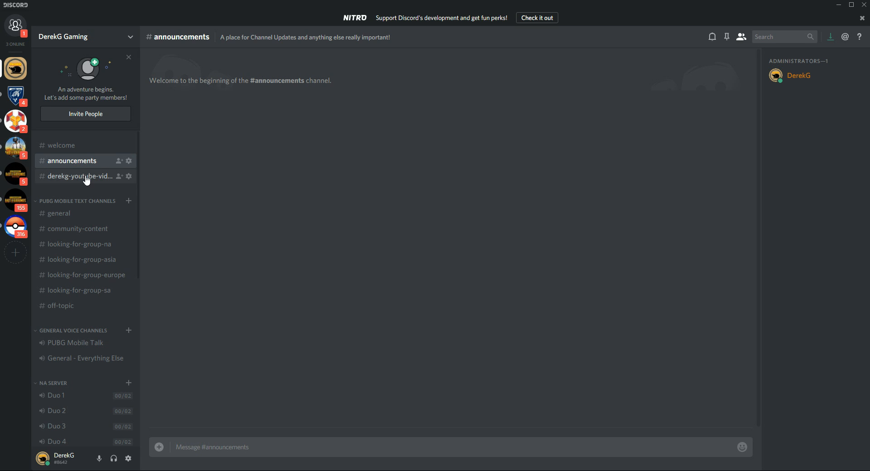
Show the empty #derekg-youtube-videos channel for keeping up with new YouTube uploads
{"action": "left_click", "coordinate": [81, 176]}
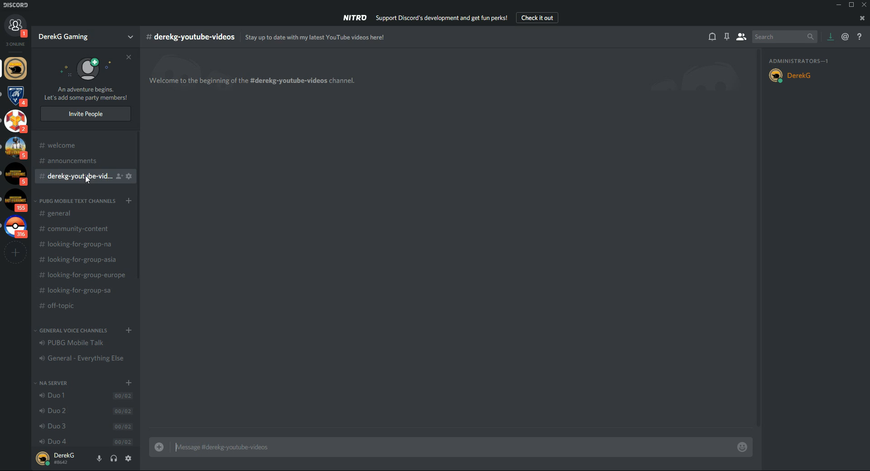
{"action": "mouse_move", "coordinate": [221, 179]}
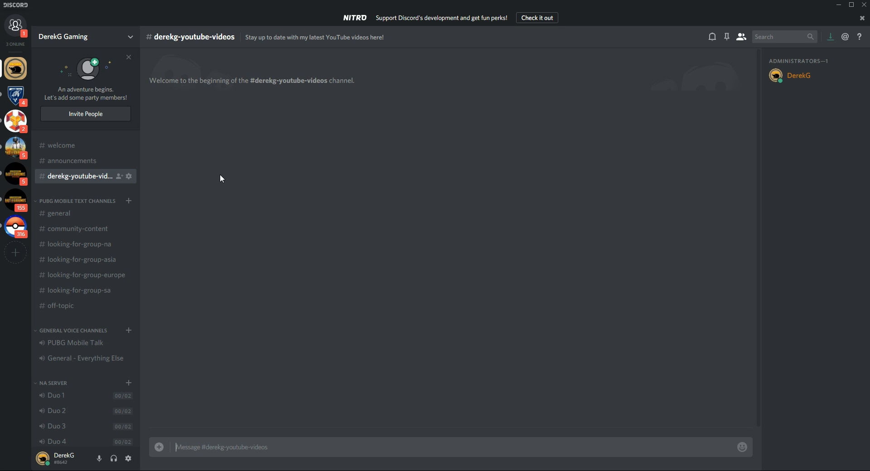
{"action": "mouse_move", "coordinate": [105, 205]}
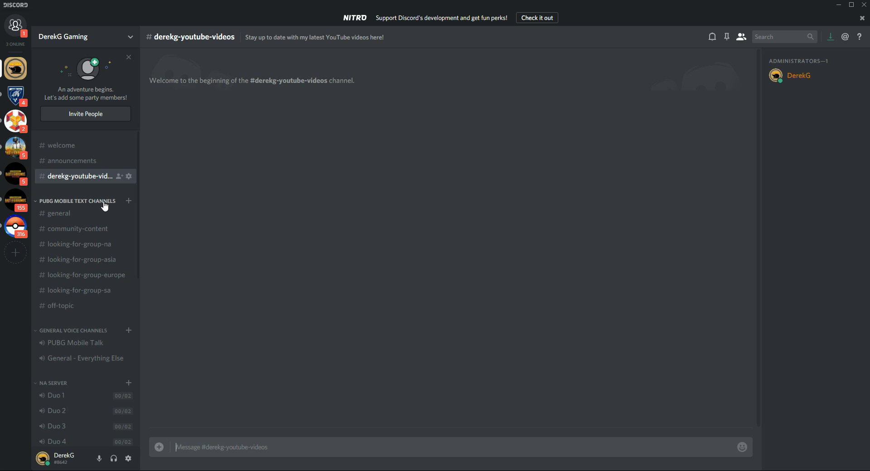
{"action": "mouse_move", "coordinate": [88, 271]}
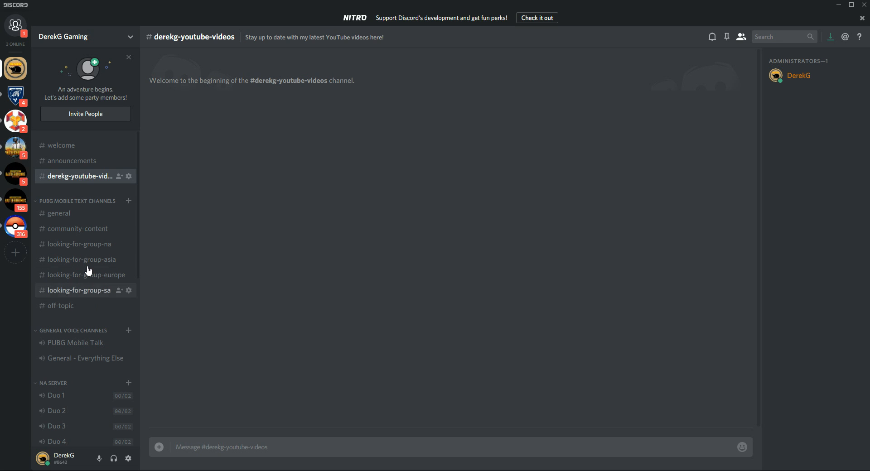
{"action": "mouse_move", "coordinate": [77, 228]}
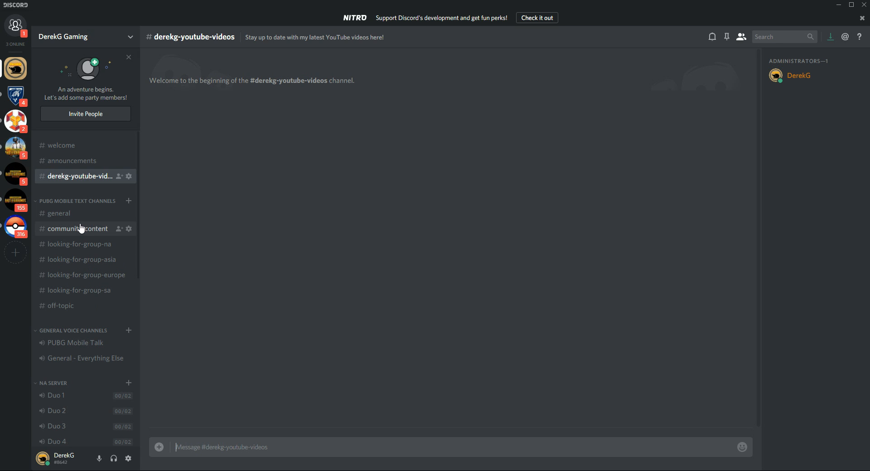
{"action": "mouse_move", "coordinate": [59, 214]}
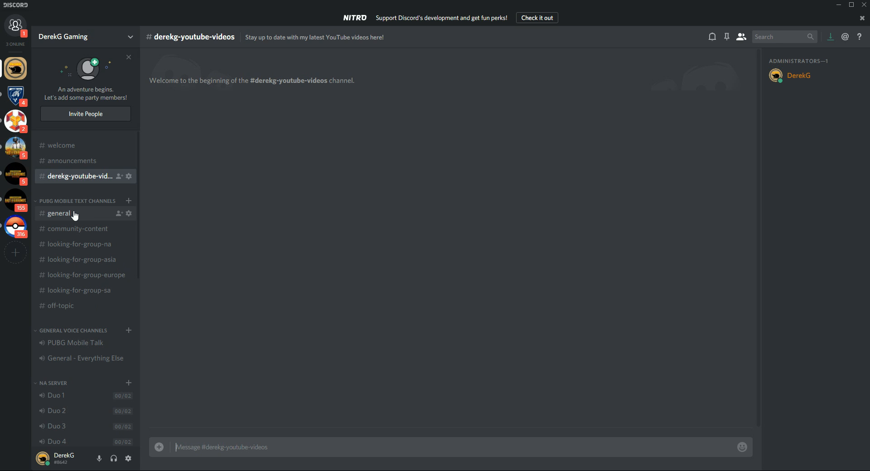
{"action": "mouse_move", "coordinate": [76, 228]}
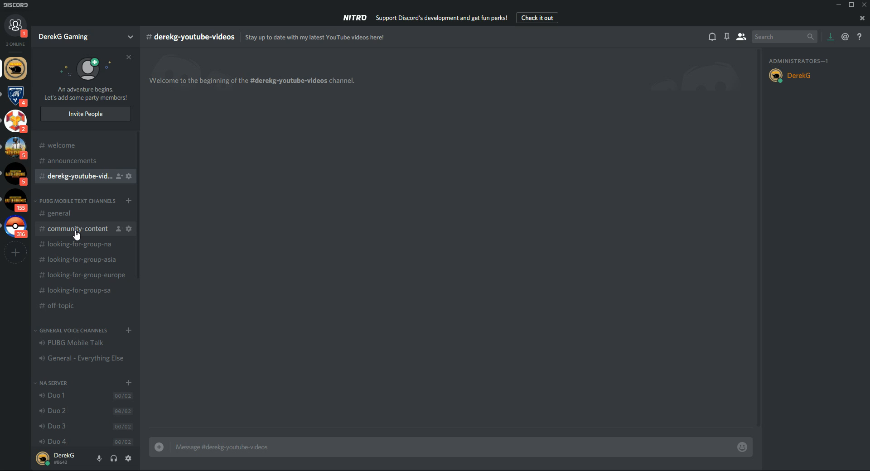
{"action": "mouse_move", "coordinate": [81, 244]}
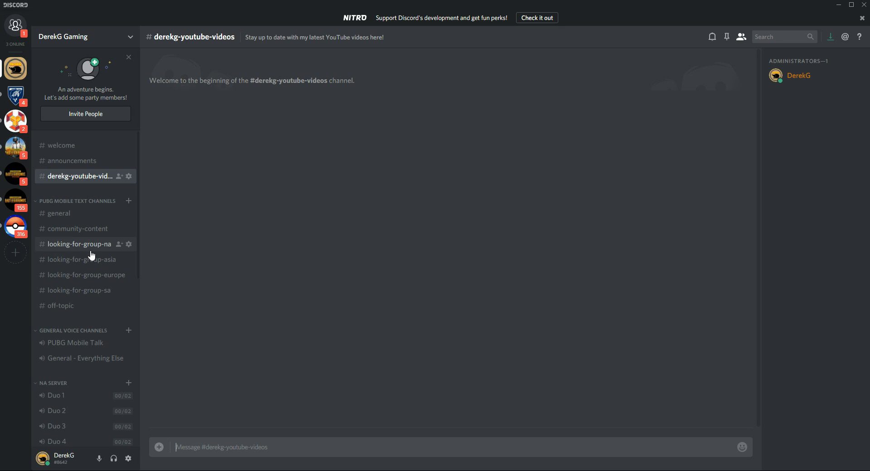
{"action": "mouse_move", "coordinate": [81, 260]}
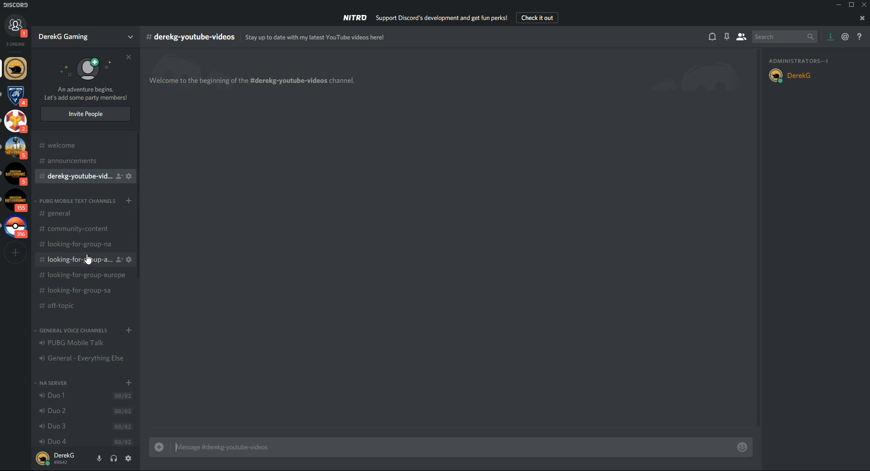
{"action": "mouse_move", "coordinate": [79, 243]}
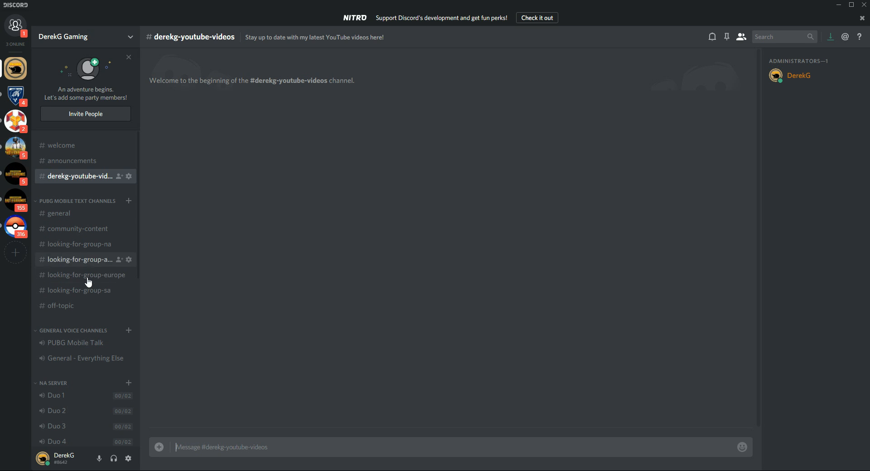
{"action": "mouse_move", "coordinate": [99, 269]}
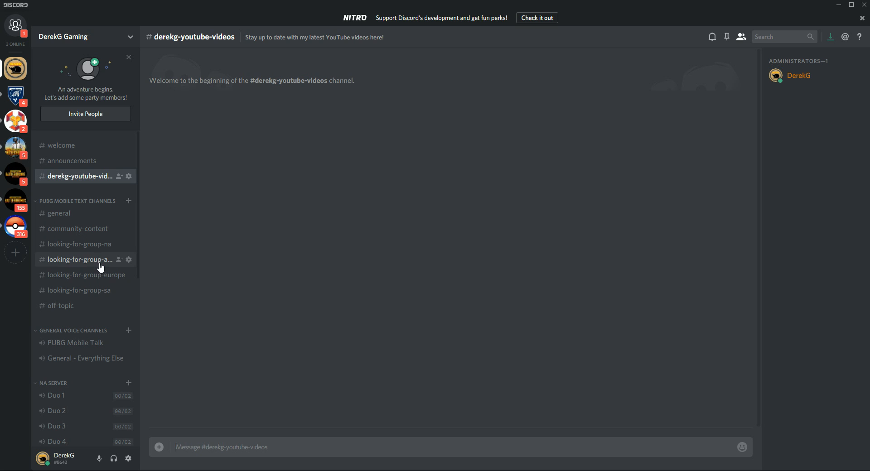
{"action": "mouse_move", "coordinate": [211, 258]}
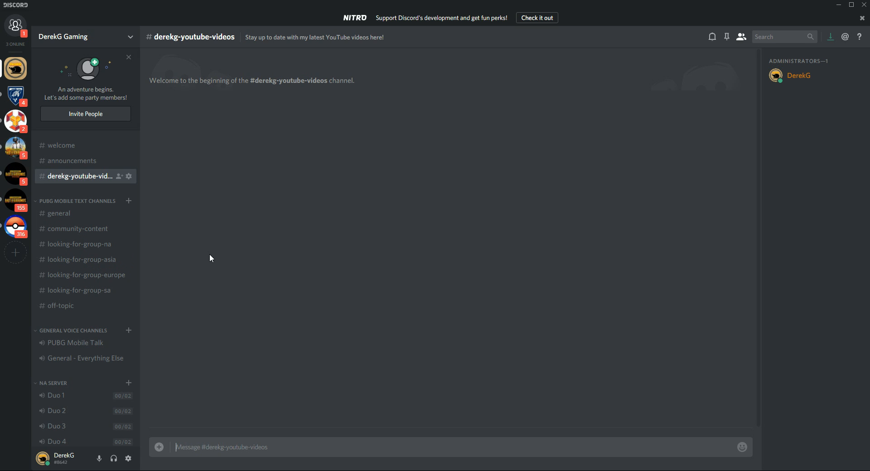
{"action": "mouse_move", "coordinate": [149, 283]}
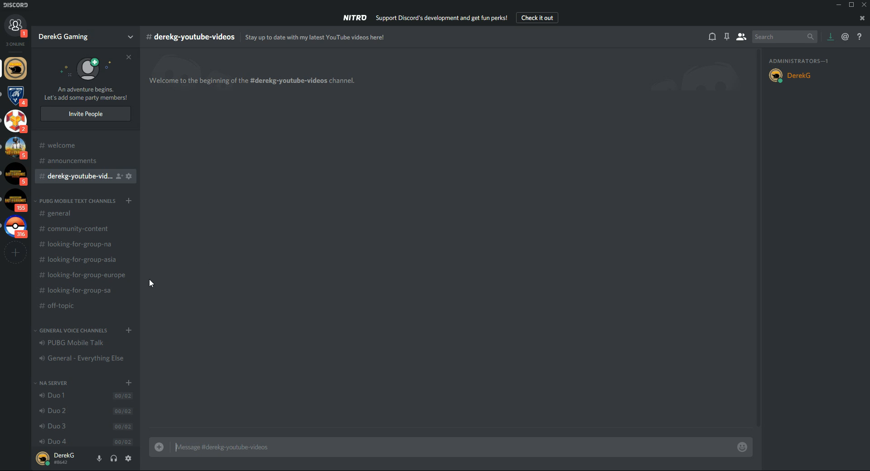
{"action": "mouse_move", "coordinate": [83, 305]}
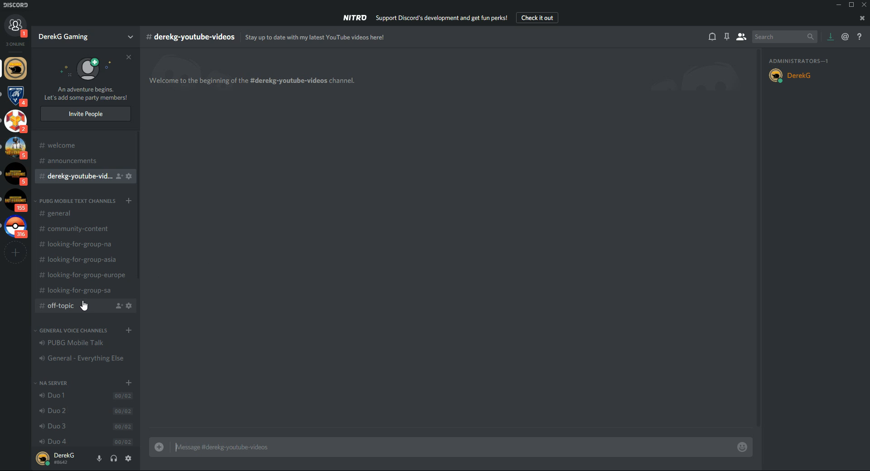
{"action": "mouse_move", "coordinate": [69, 305]}
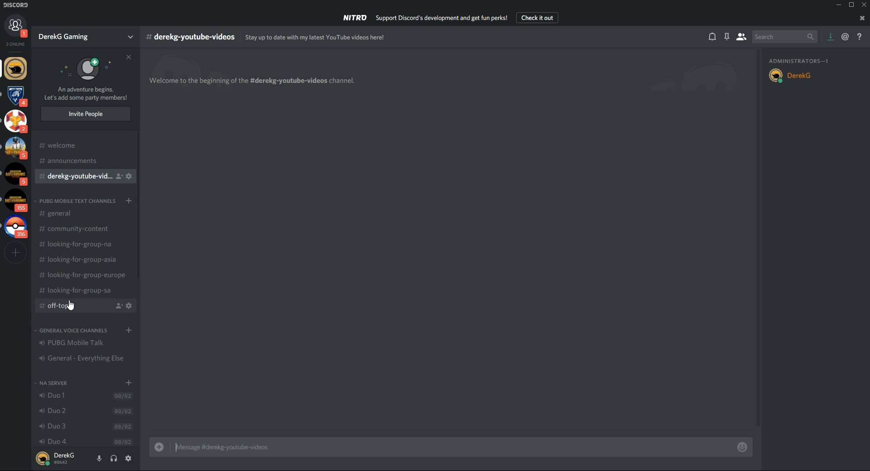
{"action": "mouse_move", "coordinate": [89, 339]}
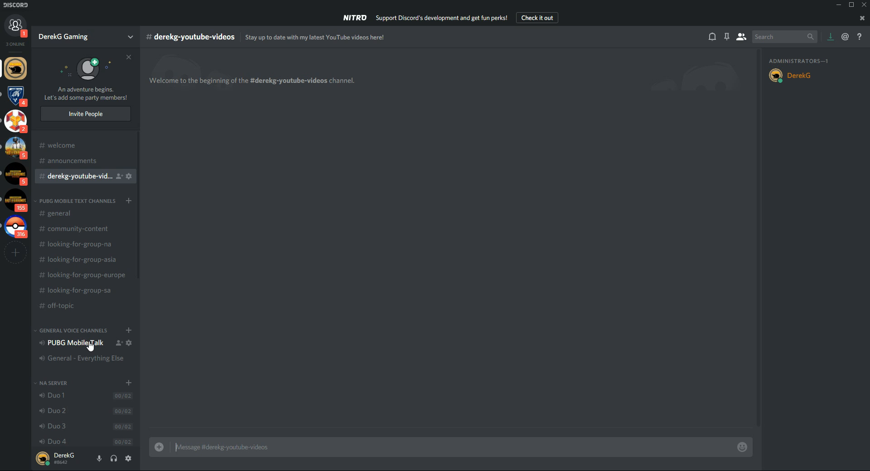
{"action": "scroll", "scroll_direction": "down", "scroll_amount": 3}
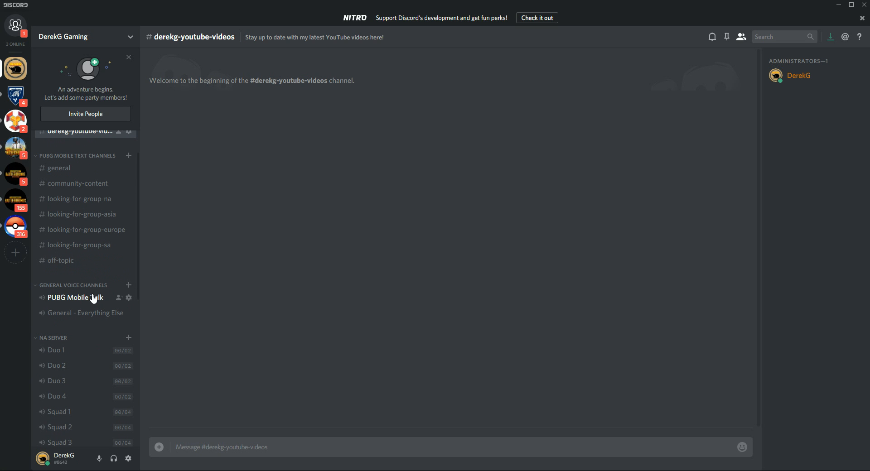
{"action": "mouse_move", "coordinate": [76, 301]}
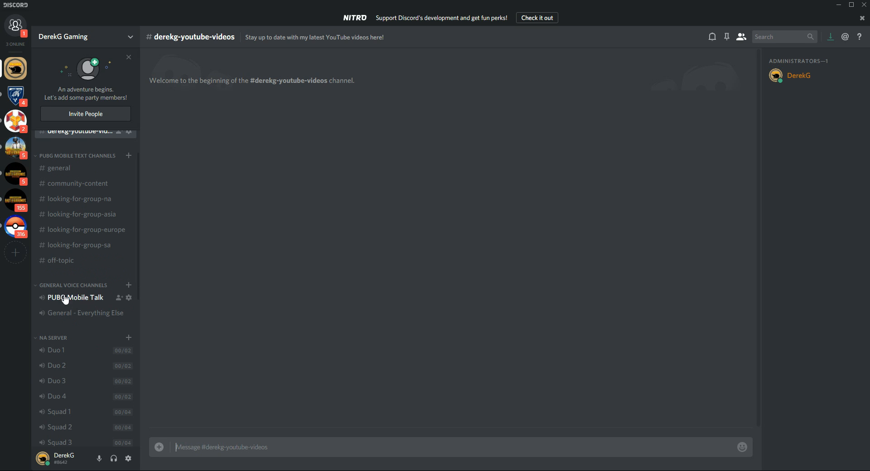
{"action": "scroll", "scroll_direction": "down", "scroll_amount": 3}
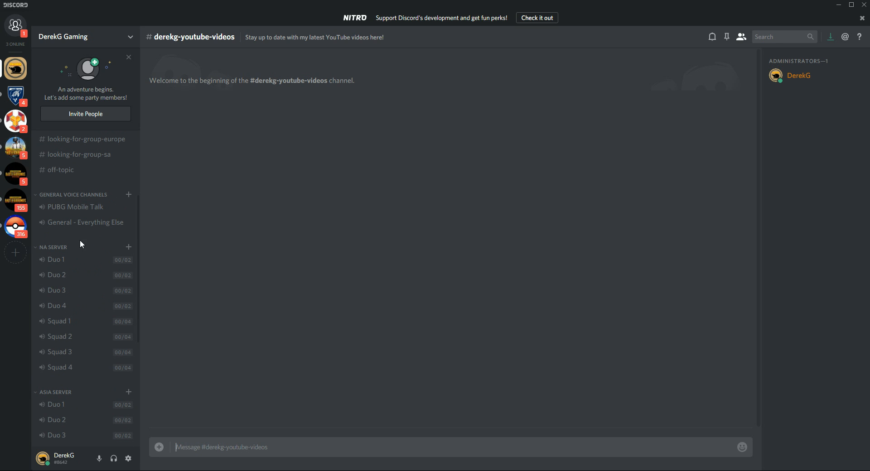
{"action": "mouse_move", "coordinate": [73, 259]}
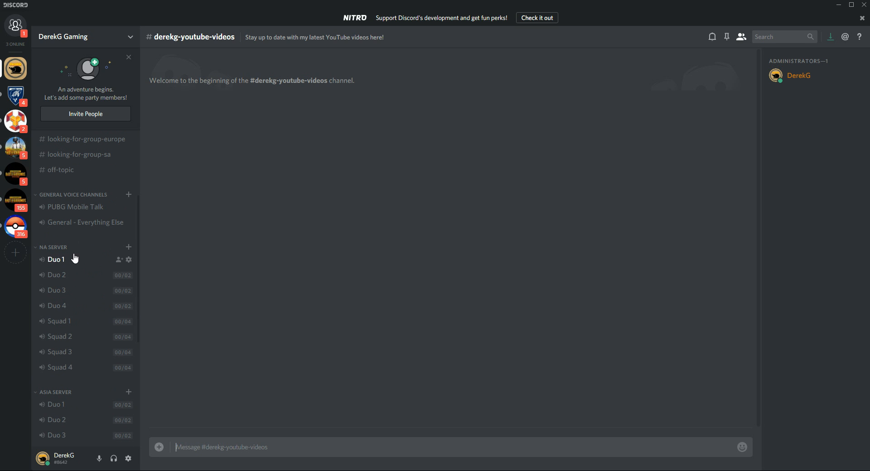
{"action": "mouse_move", "coordinate": [133, 326]}
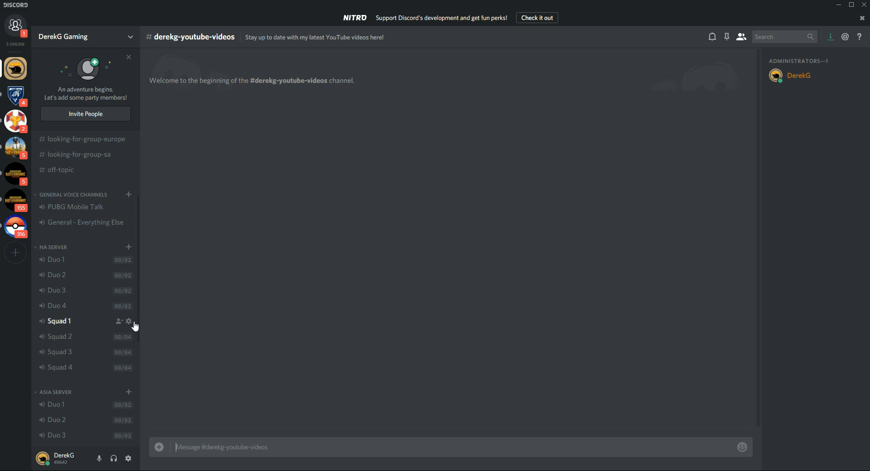
{"action": "mouse_move", "coordinate": [83, 277]}
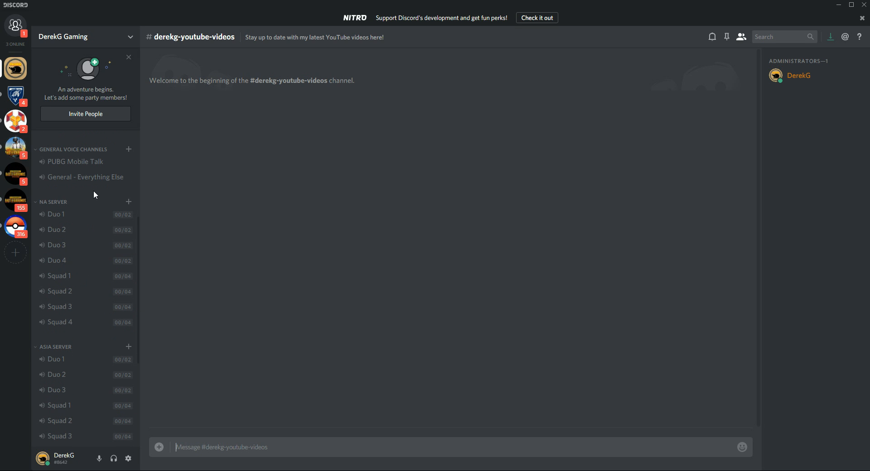
{"action": "scroll", "scroll_direction": "down", "scroll_amount": 3}
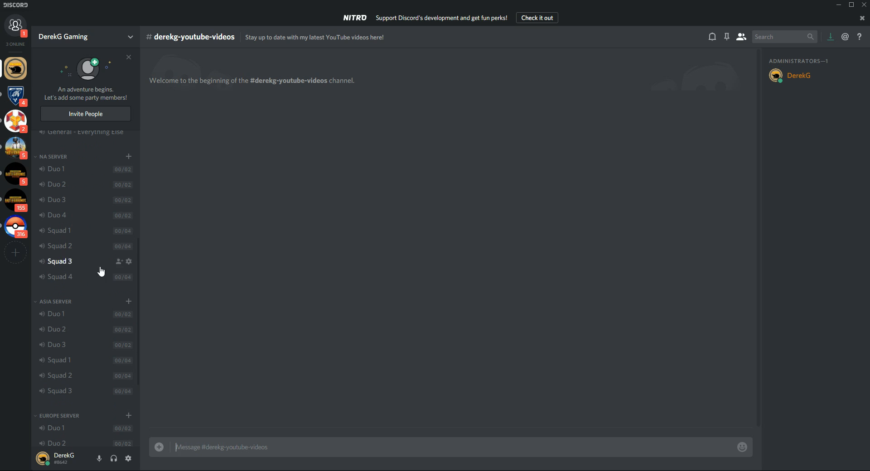
{"action": "mouse_move", "coordinate": [90, 287]}
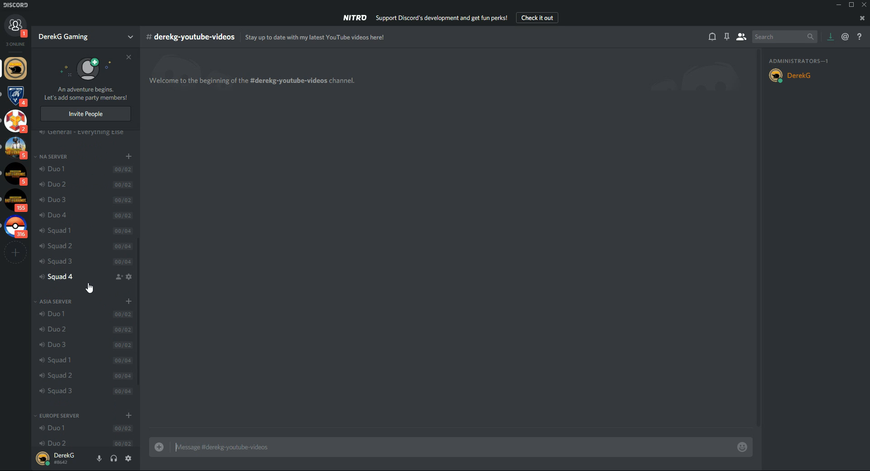
{"action": "mouse_move", "coordinate": [88, 283]}
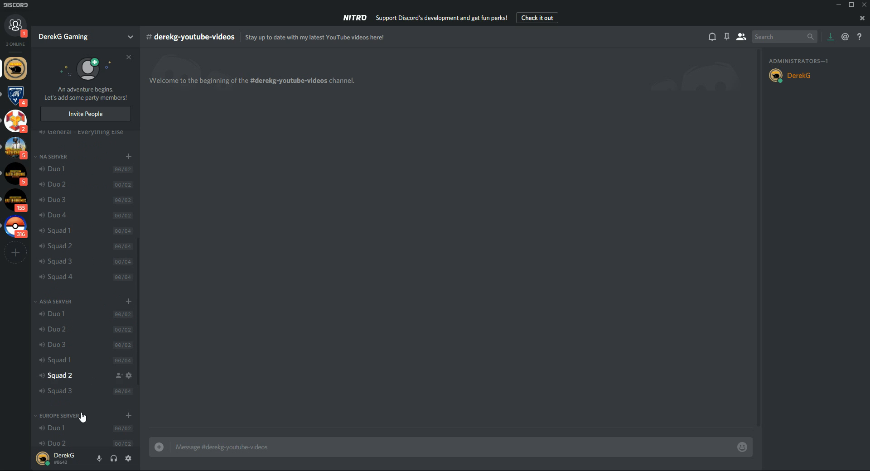
{"action": "scroll", "scroll_direction": "down", "scroll_amount": 3}
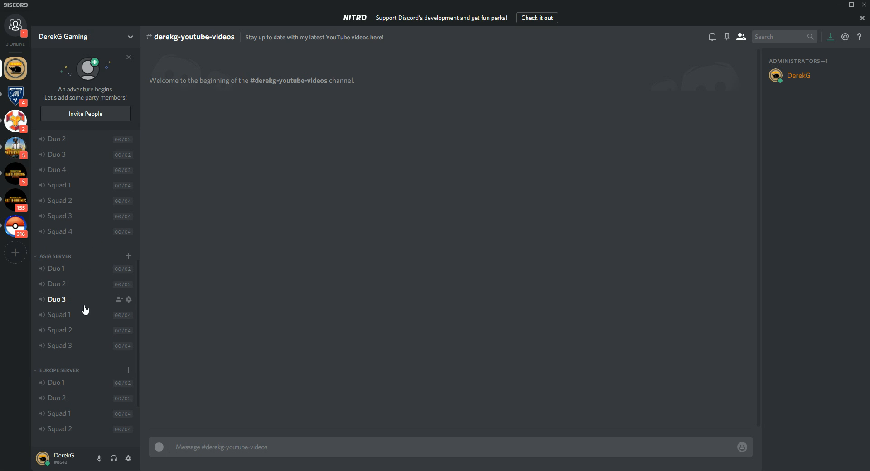
{"action": "scroll", "scroll_direction": "up", "scroll_amount": 3}
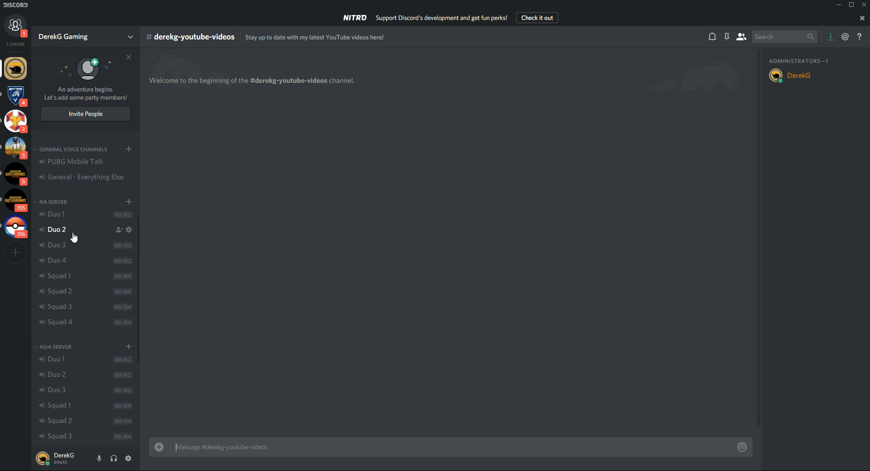
{"action": "mouse_move", "coordinate": [71, 256]}
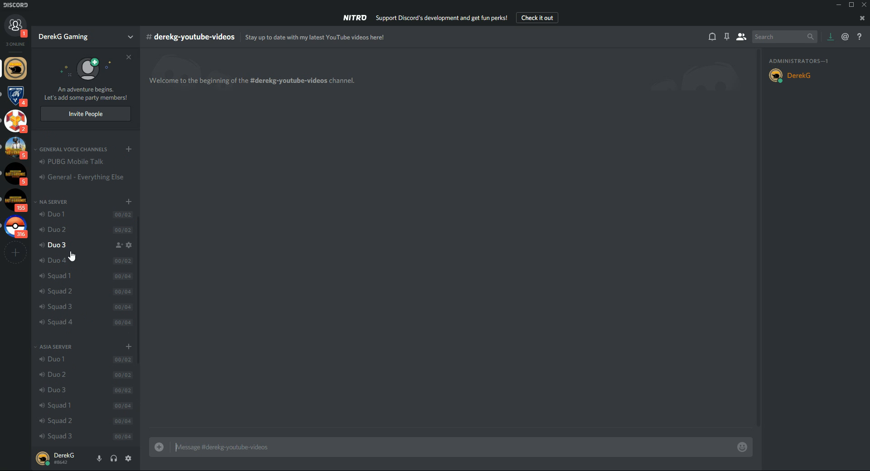
{"action": "mouse_move", "coordinate": [90, 282]}
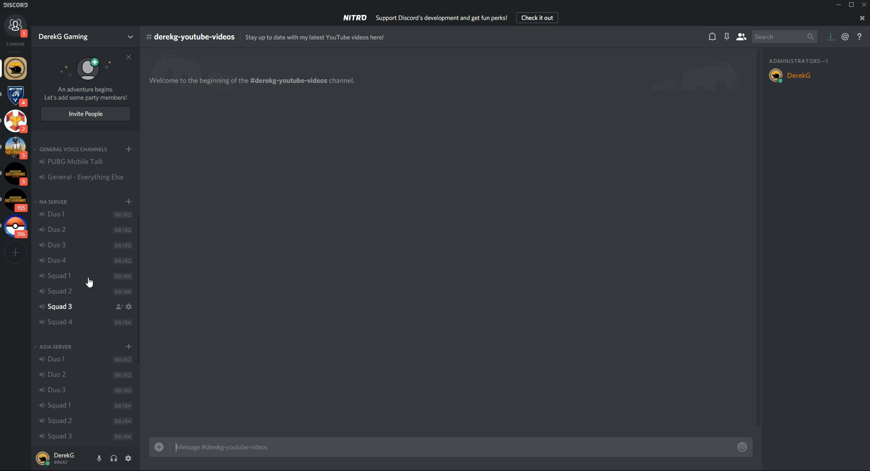
{"action": "scroll", "scroll_direction": "down", "scroll_amount": 3}
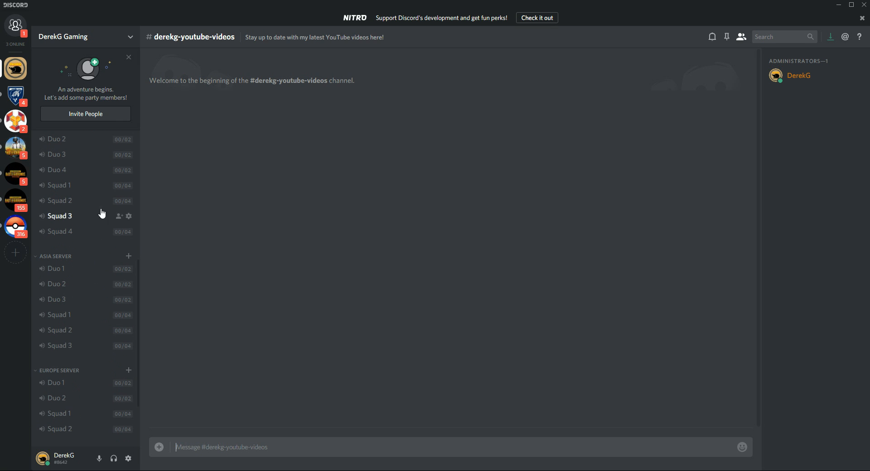
{"action": "scroll", "scroll_direction": "down", "scroll_amount": 3}
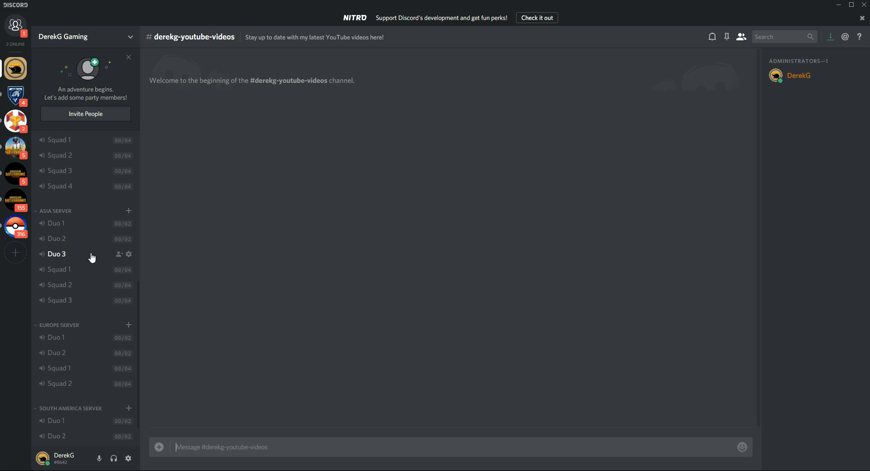
{"action": "scroll", "scroll_direction": "down", "scroll_amount": 3}
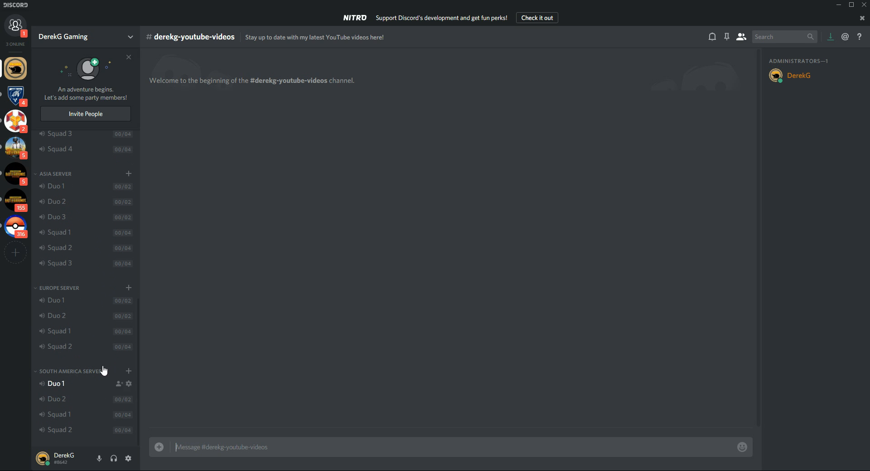
{"action": "mouse_move", "coordinate": [226, 279]}
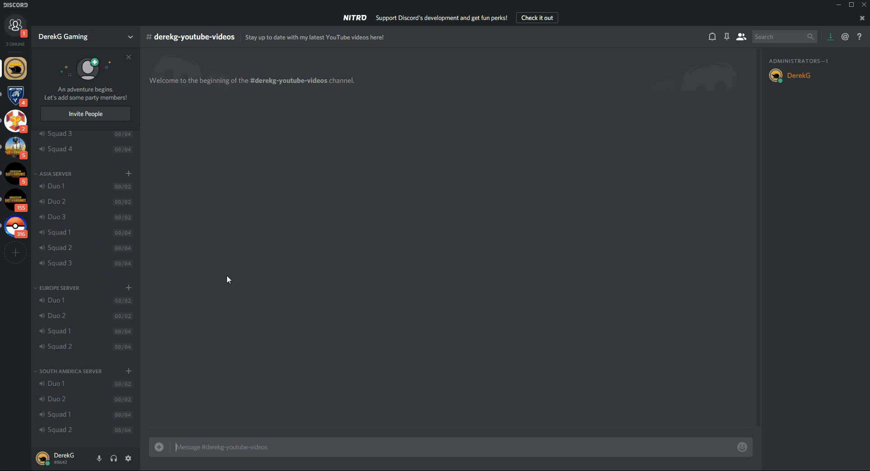
{"action": "scroll", "scroll_direction": "up", "scroll_amount": 3}
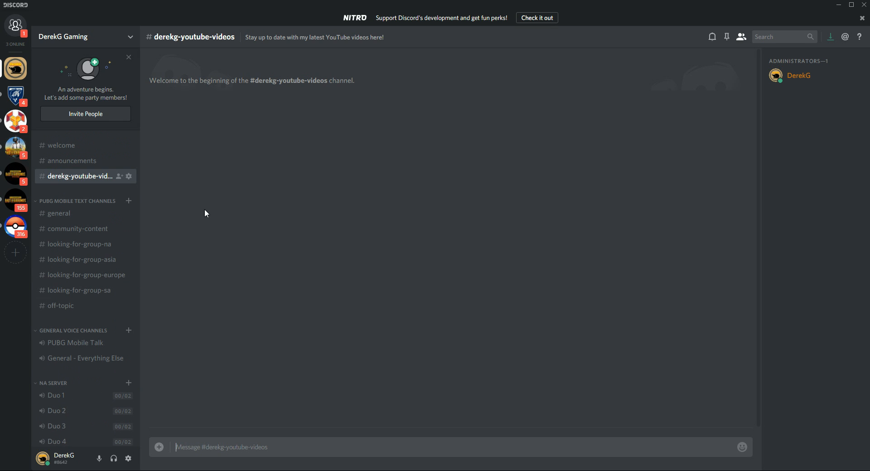
{"action": "mouse_move", "coordinate": [271, 206]}
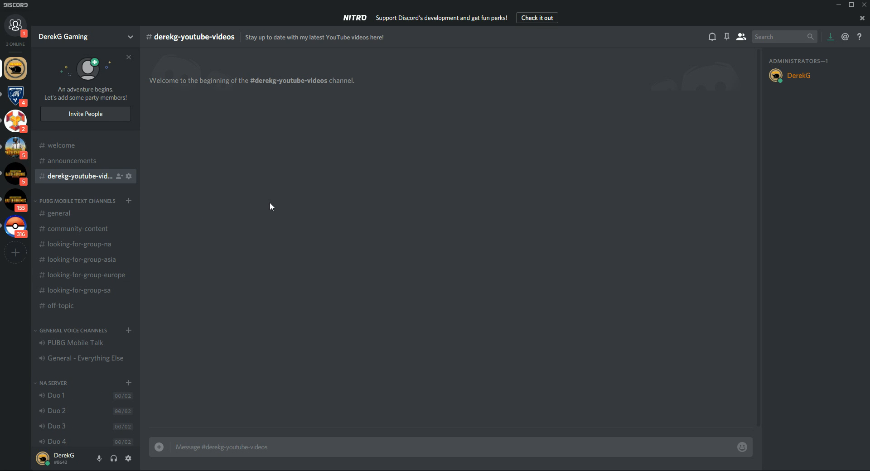